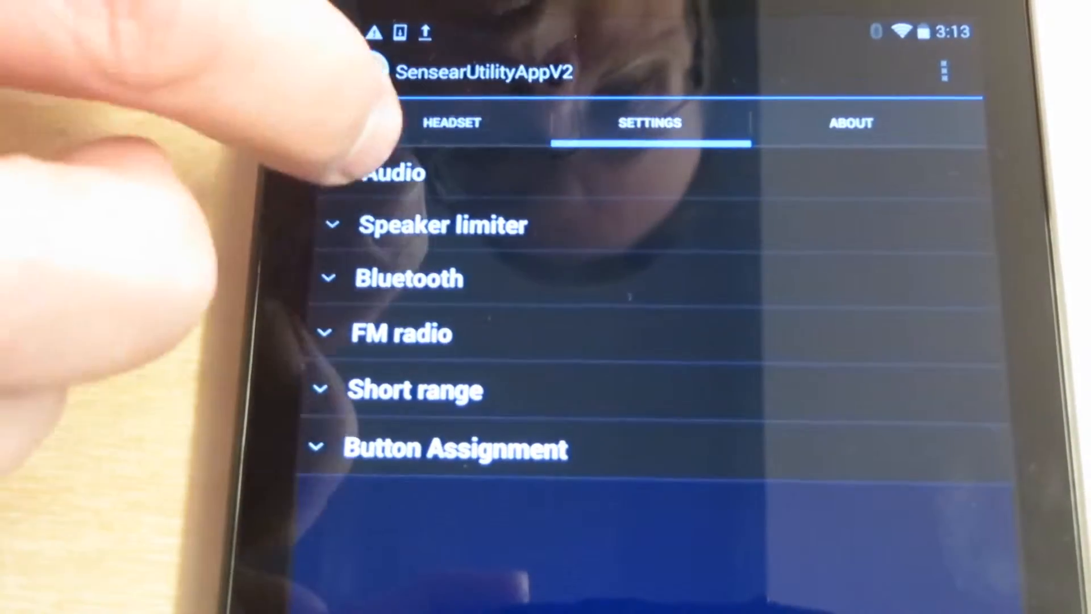
# Expand the Audio section to show the speaker volume slider at maximum.
pyautogui.click(388, 172)
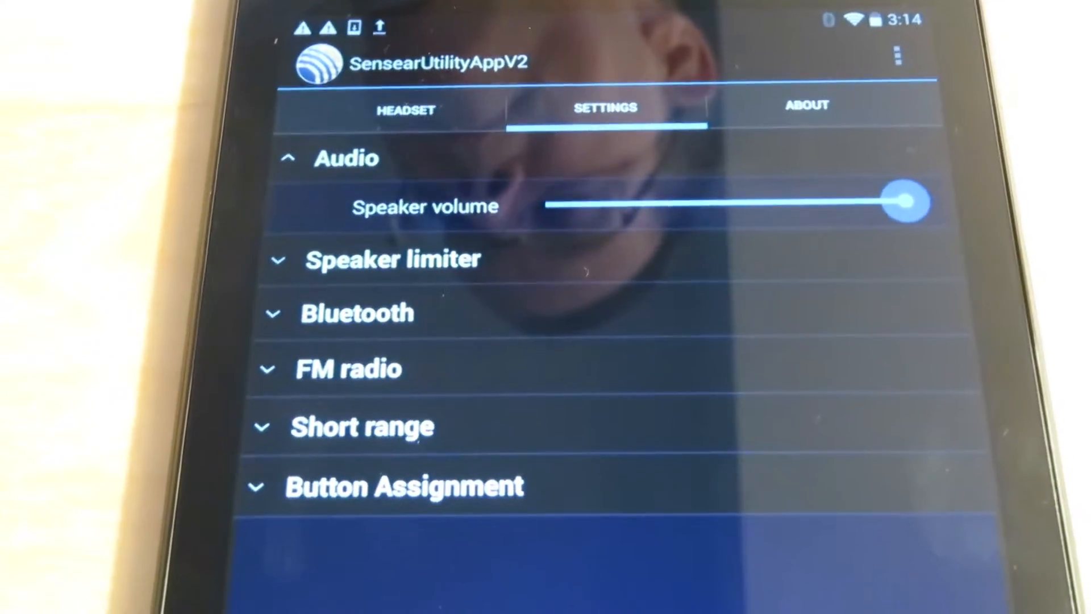
pyautogui.scroll(3)
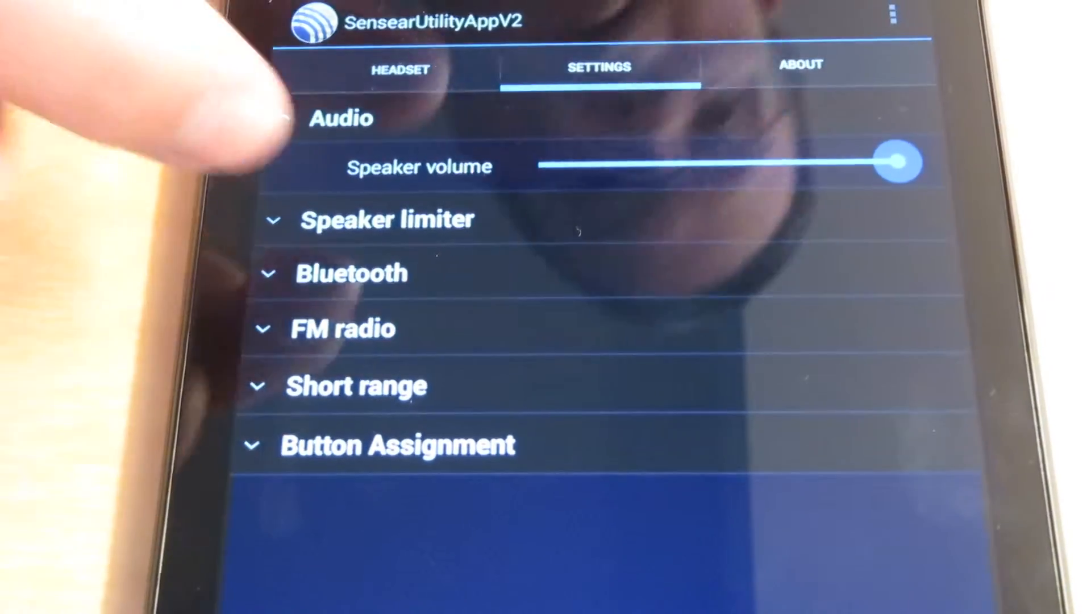
# Expand the Bluetooth section: enabled, Radio PTT Mode off, RX 6 dB, TX 12 dB.
pyautogui.click(386, 219)
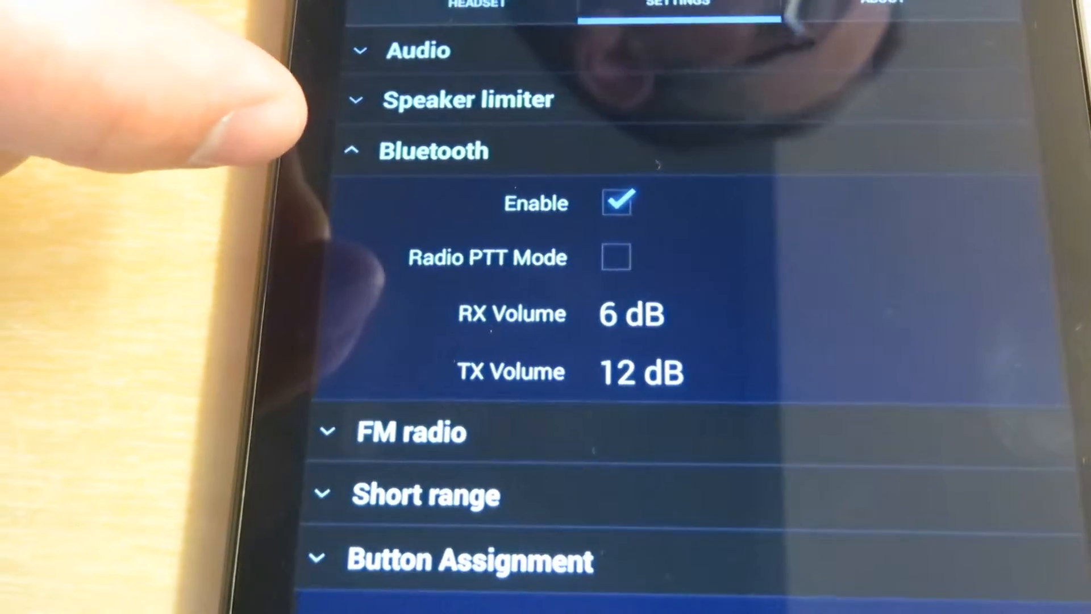
# Disable Bluetooth on the headset, leaving Radio PTT Mode off and volumes 6/12 dB.
pyautogui.scroll(3)
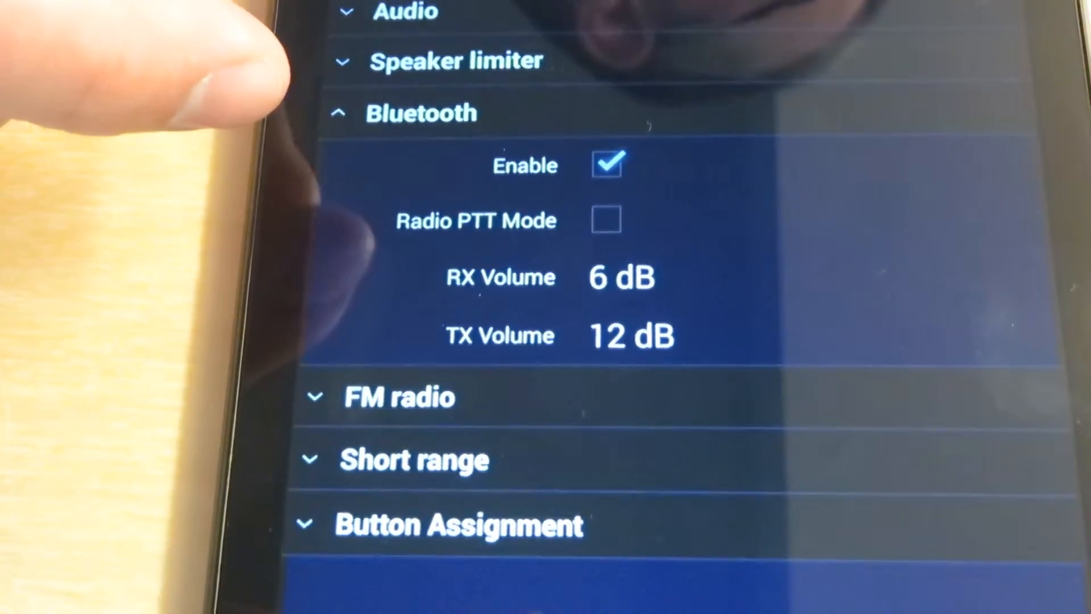
pyautogui.scroll(3)
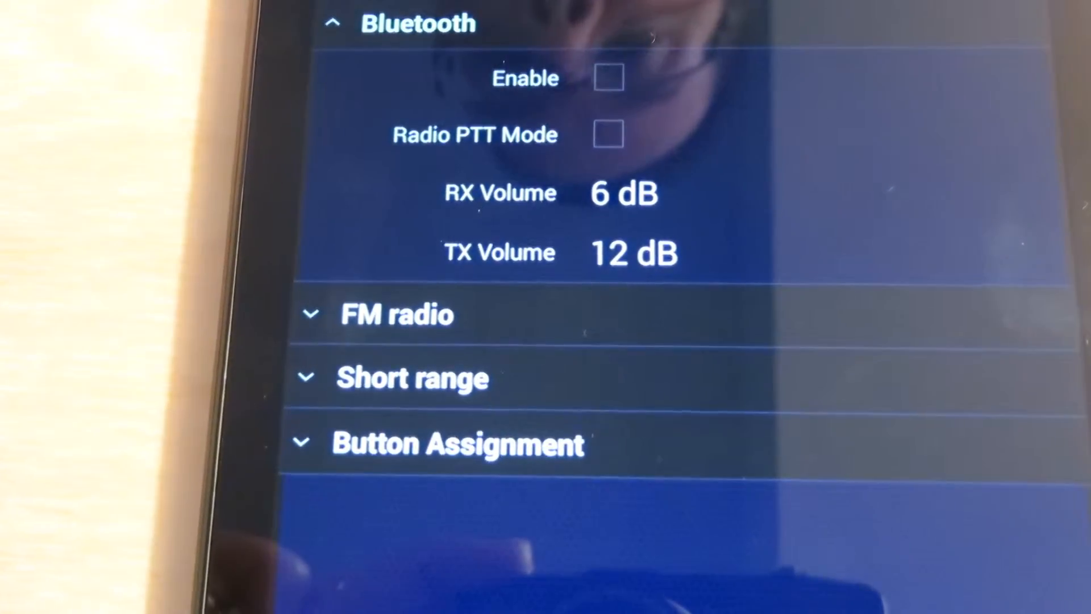
# Re-enable Bluetooth, keeping RX 6 dB and TX 12 dB unchanged.
pyautogui.click(609, 79)
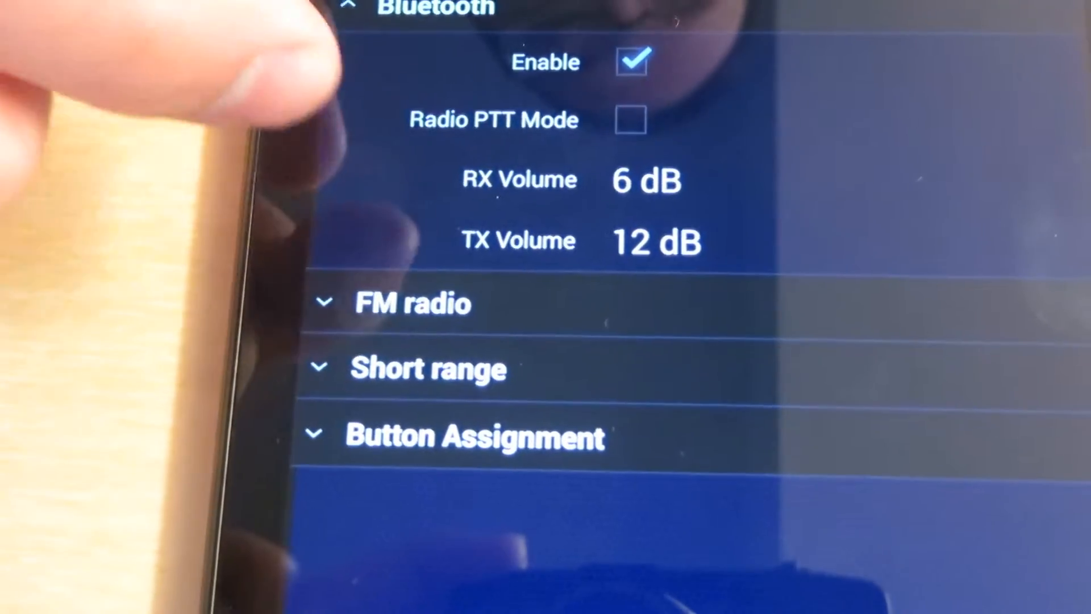
pyautogui.click(630, 119)
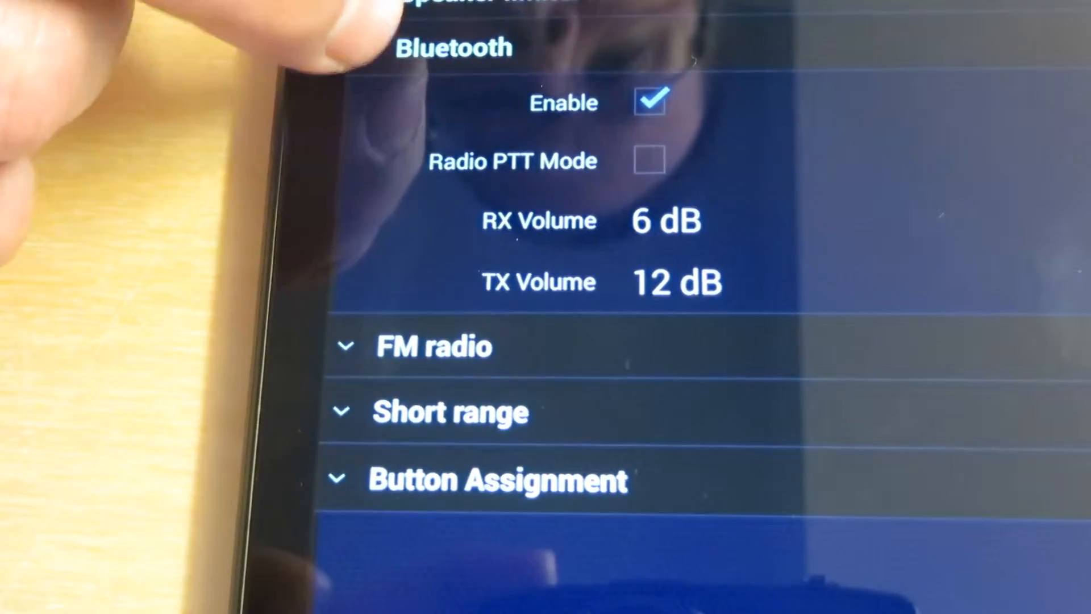
# Expand the FM radio section and disable FM radio, keeping the 98.90 MHz frequency.
pyautogui.click(432, 346)
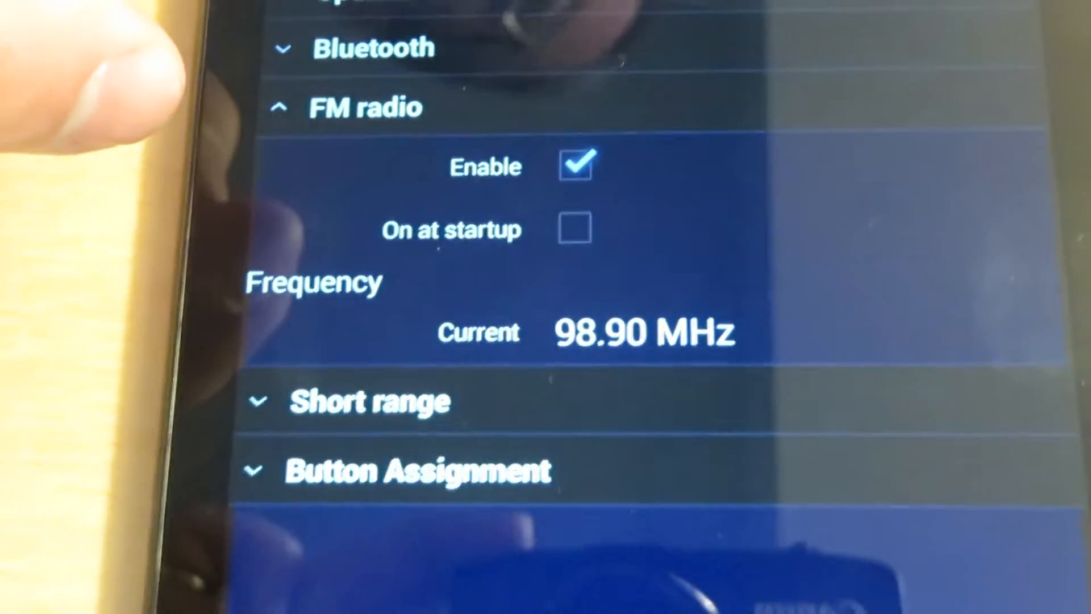
pyautogui.scroll(3)
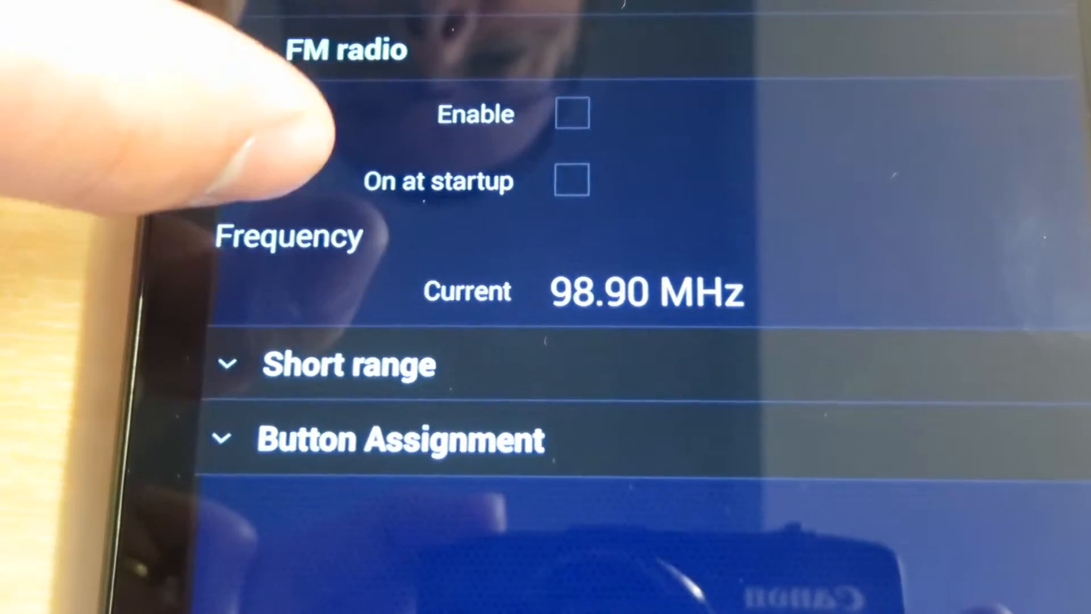
# Re-enable the FM radio at 98.90 MHz and move on to the Short range section.
pyautogui.click(575, 115)
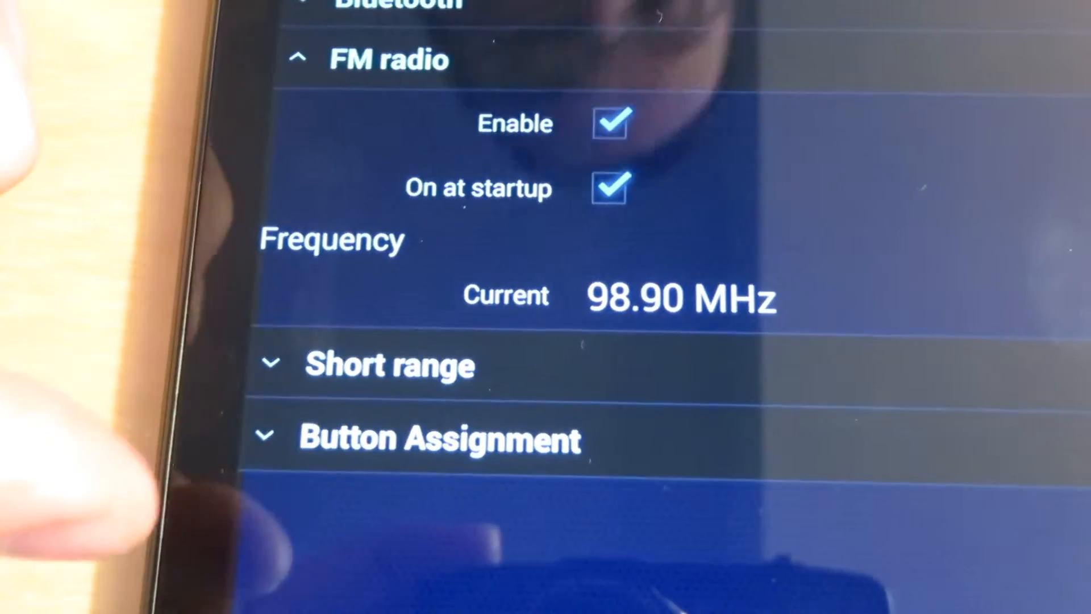
pyautogui.click(609, 125)
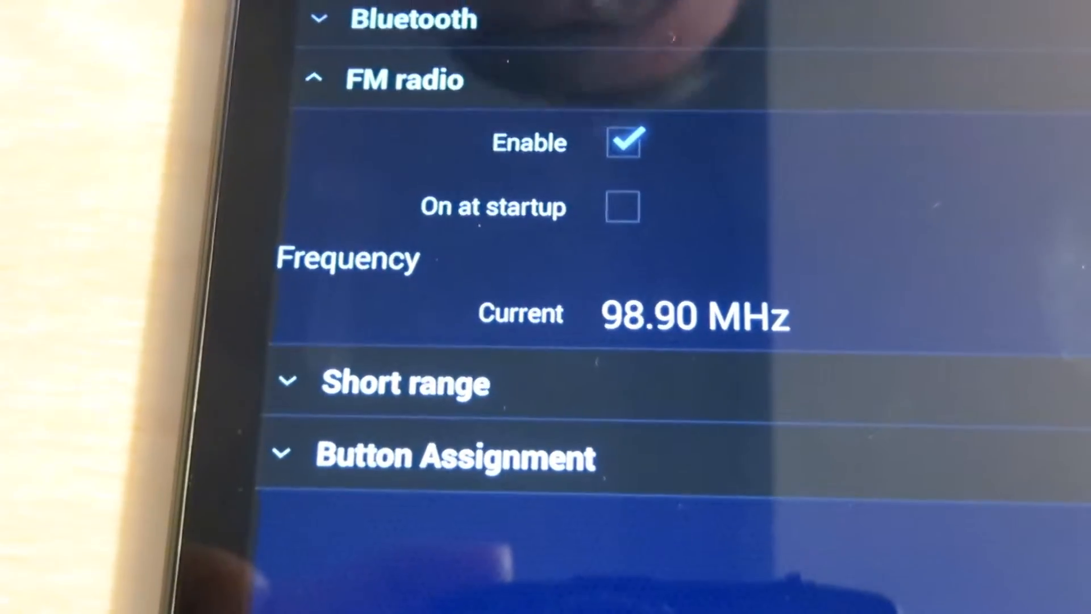
pyautogui.scroll(3)
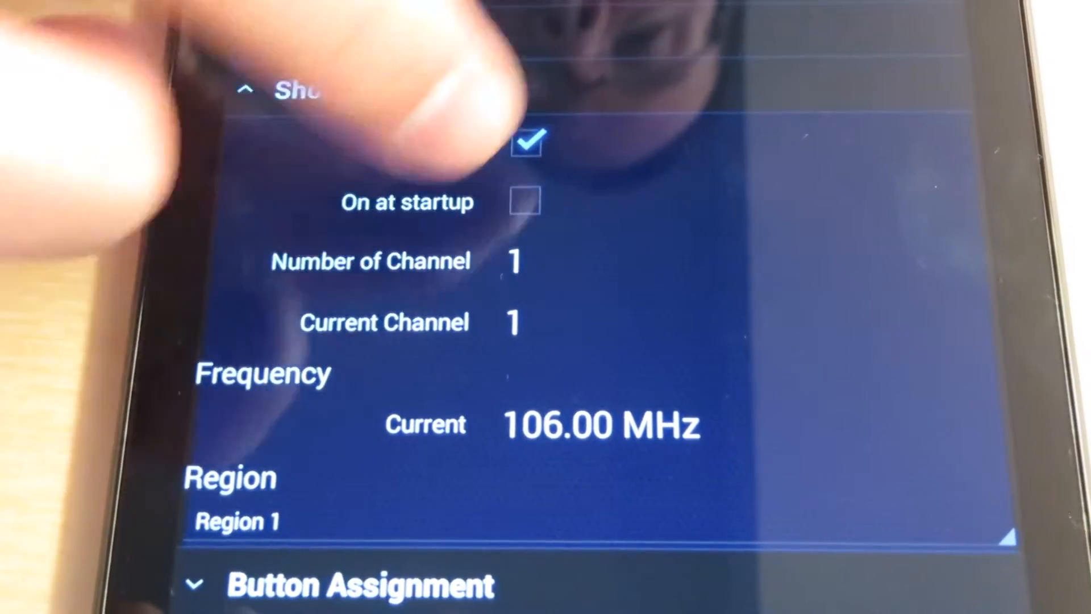
# Toggle Short range off and back on with one channel at 106.00 MHz, Region 1.
pyautogui.click(528, 145)
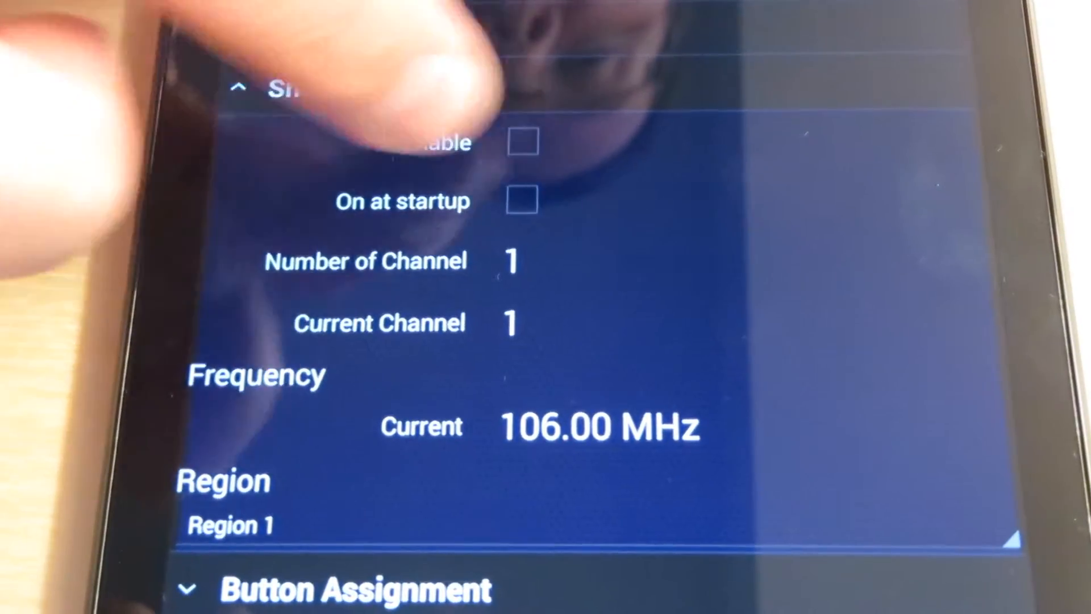
pyautogui.click(521, 143)
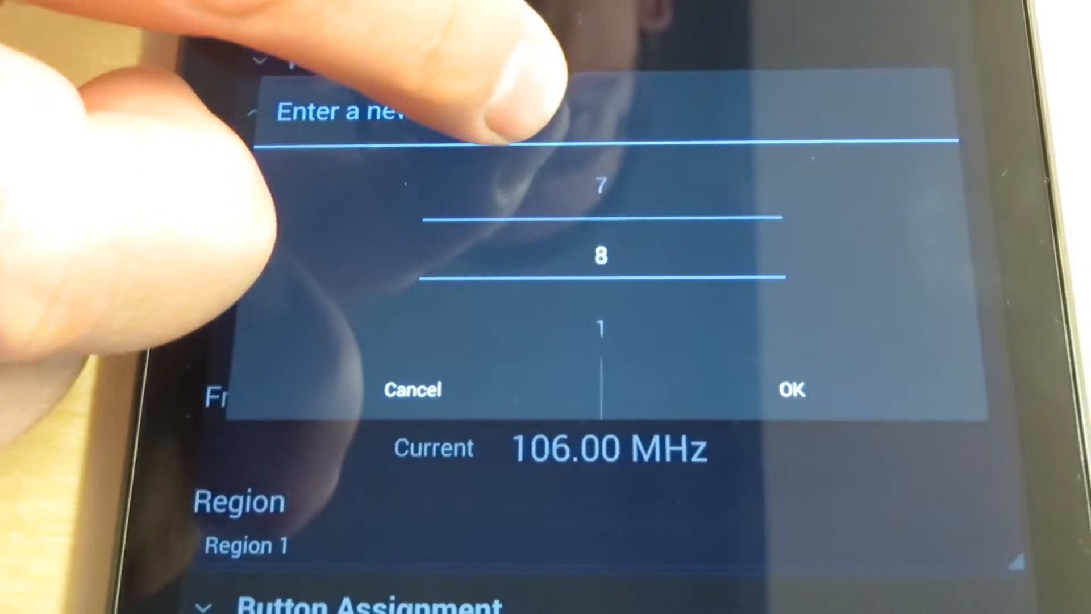
pyautogui.scroll(-3)
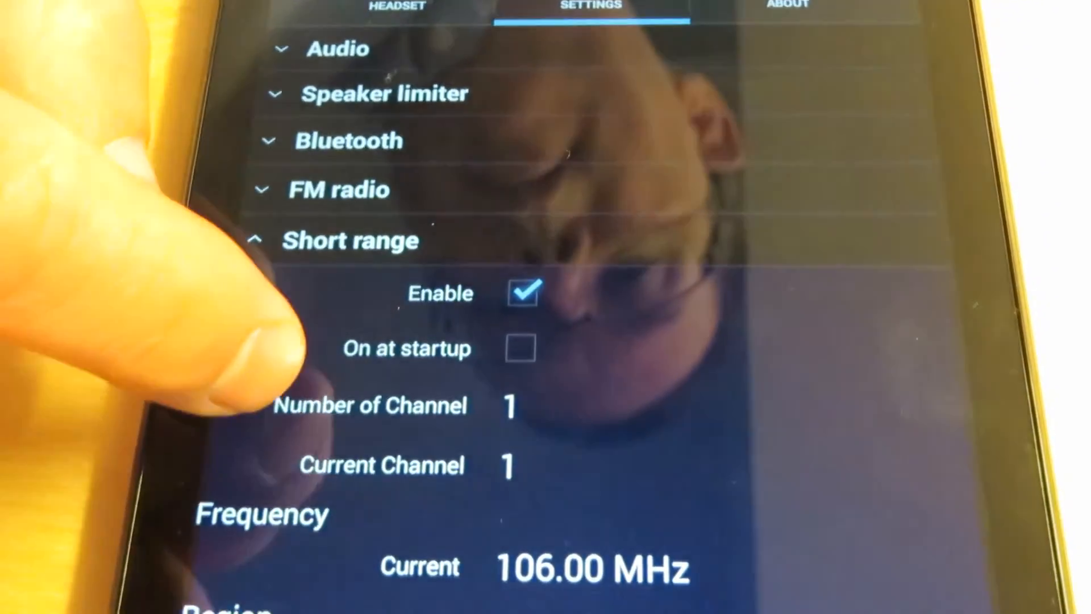
# Review the Current Channel picker values and collapse the Short range section.
pyautogui.scroll(-3)
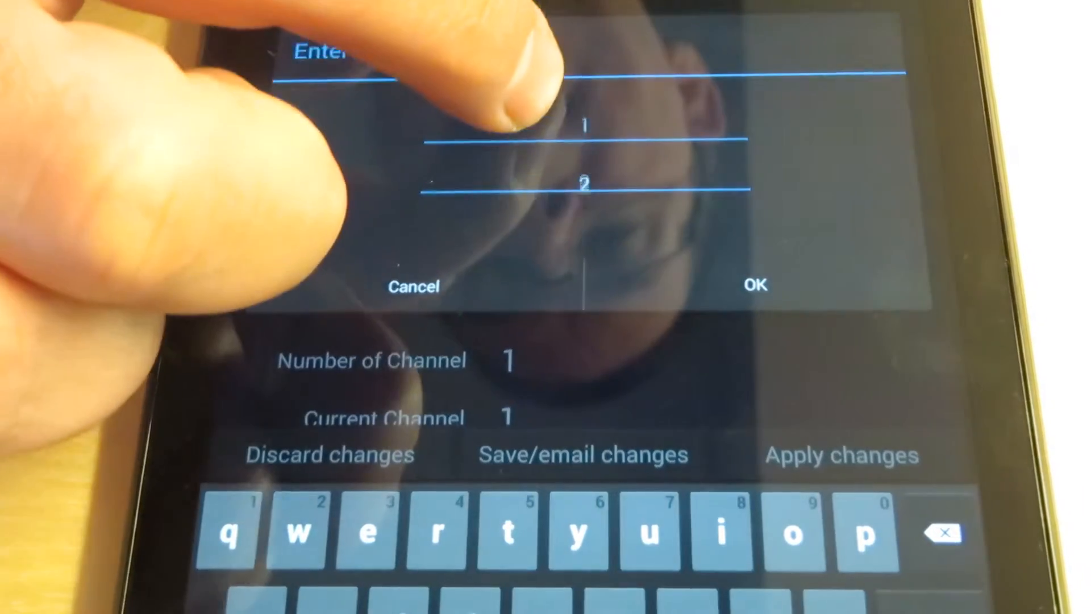
pyautogui.click(755, 285)
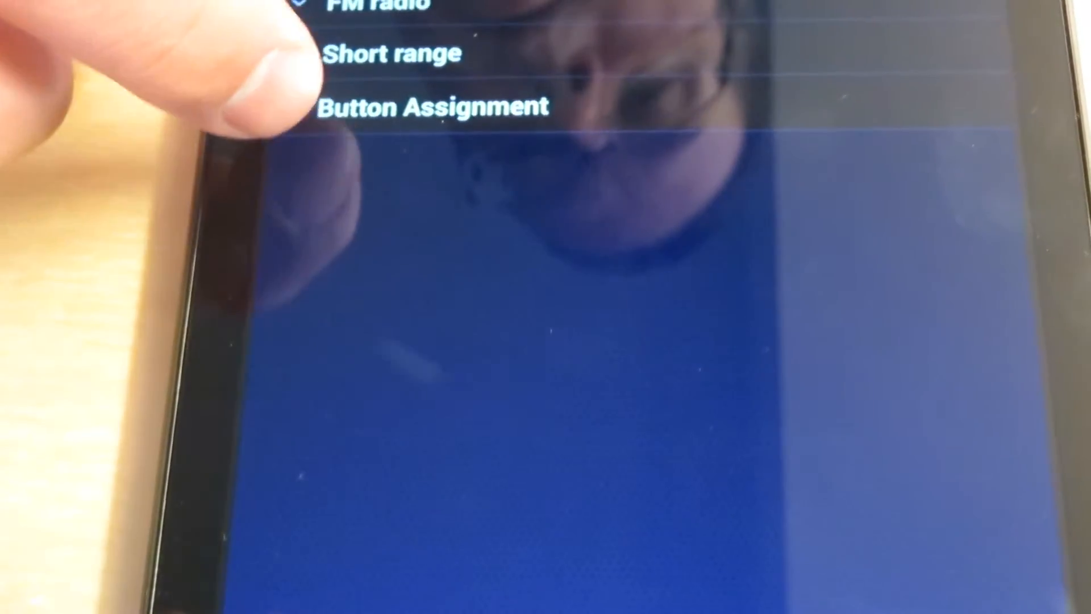
# Expand Button Assignment: Inline 1 TwoWay PTT, Inline 2 ShortRange PTT, MFB Bluetooth PTT.
pyautogui.click(432, 108)
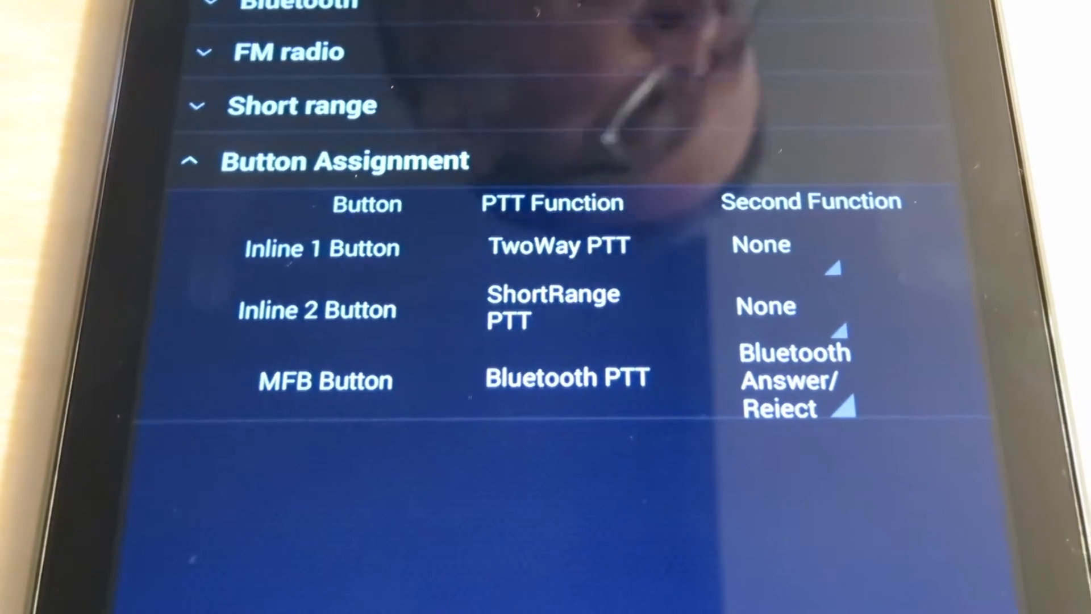
pyautogui.scroll(3)
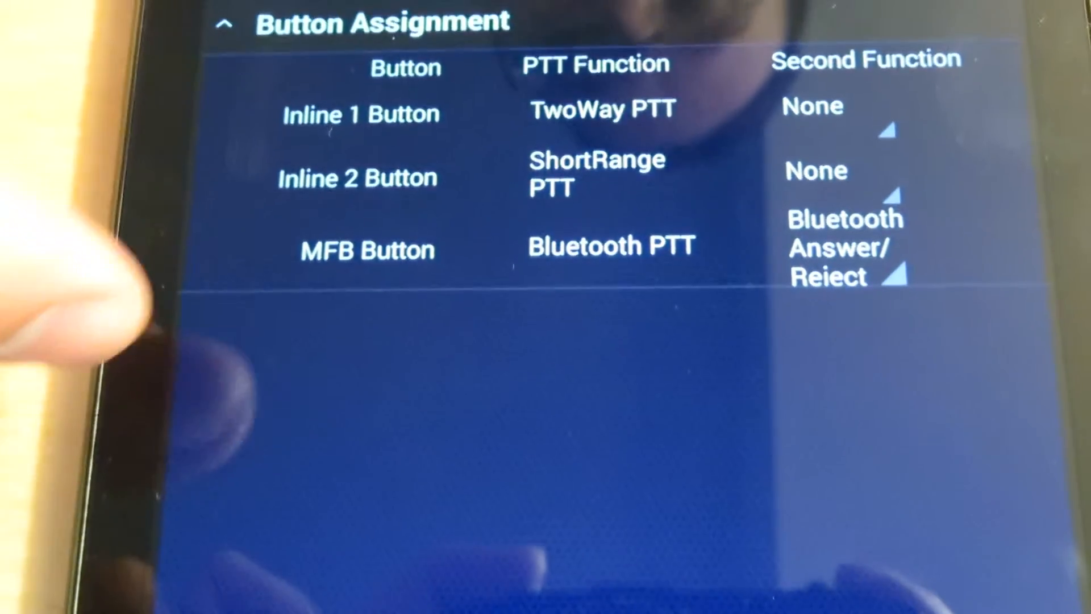
pyautogui.scroll(-3)
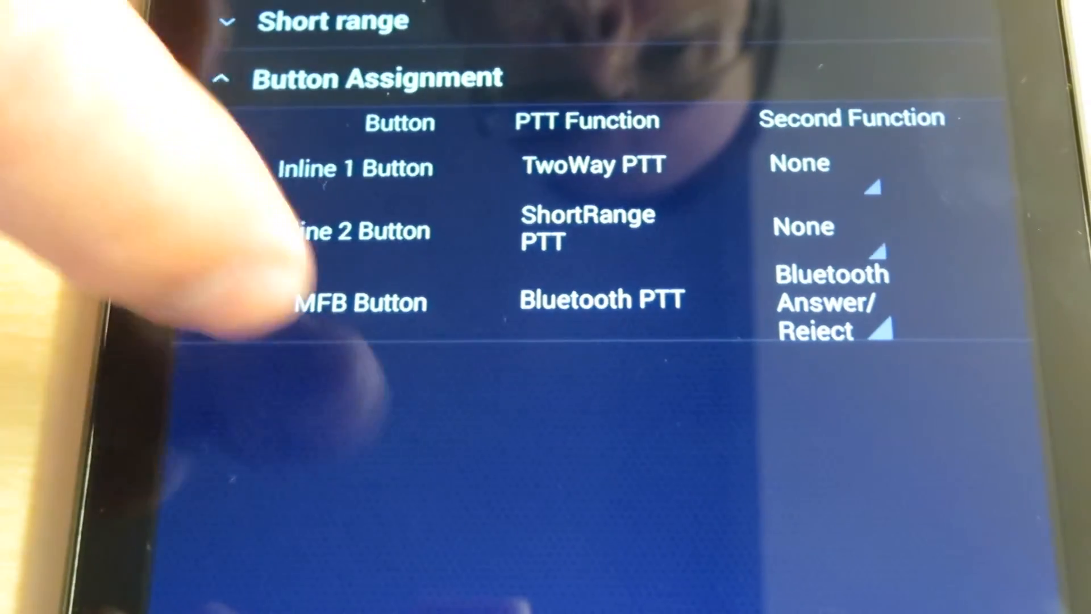